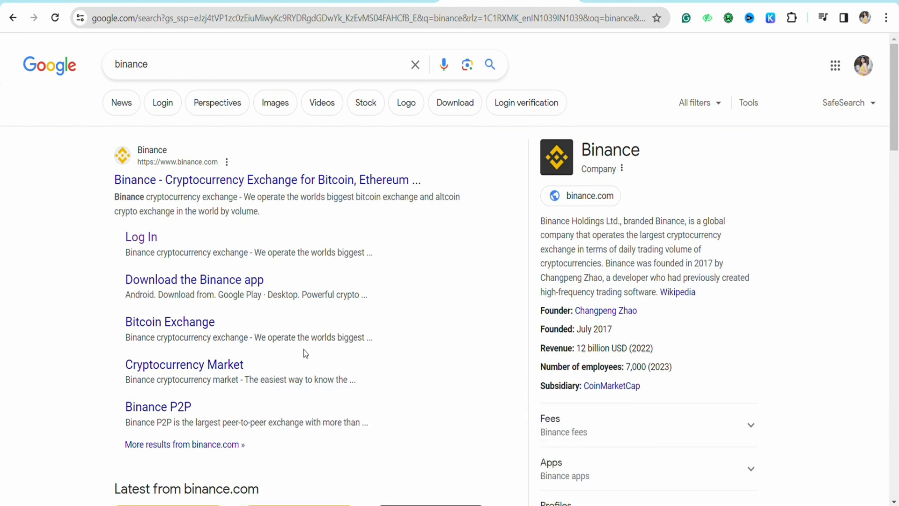
mouse_move(402, 364)
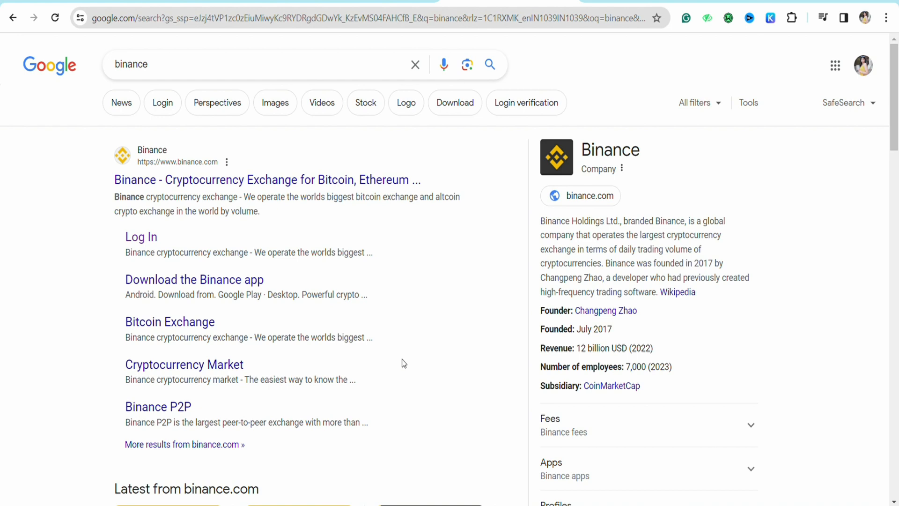
mouse_move(103, 248)
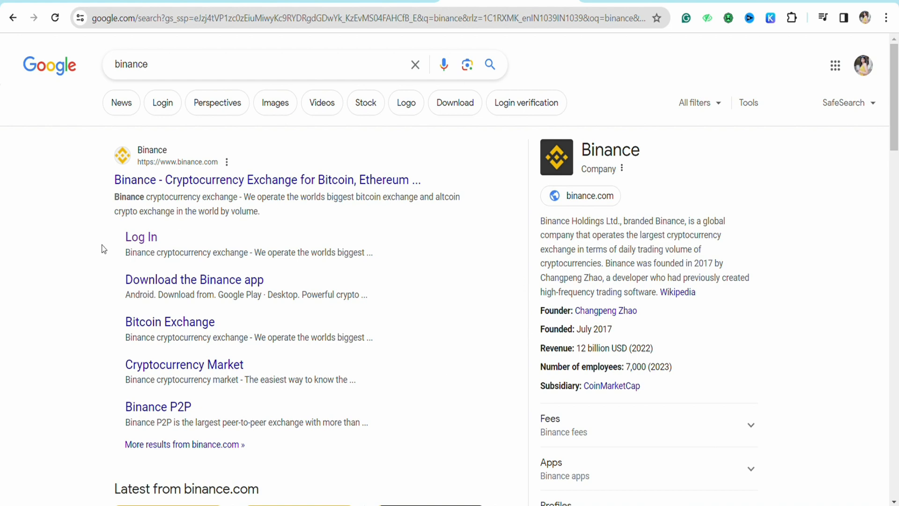
mouse_move(134, 213)
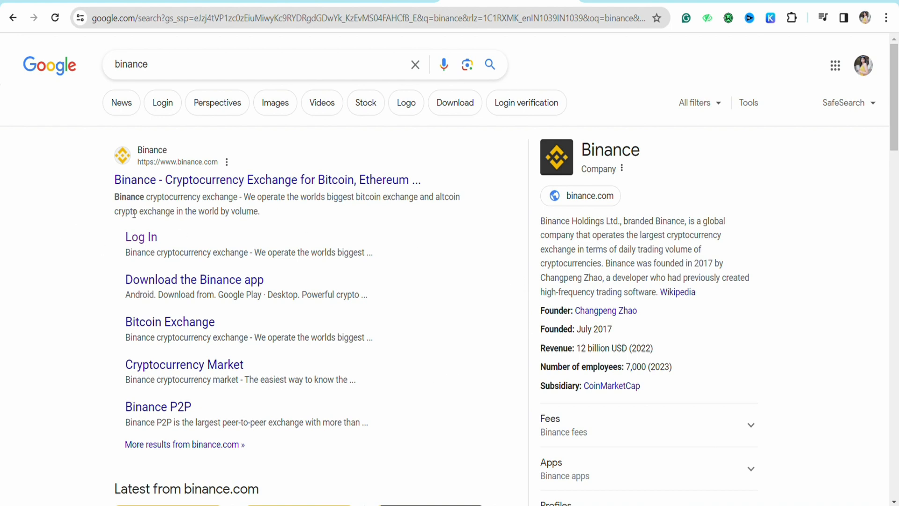
mouse_move(144, 185)
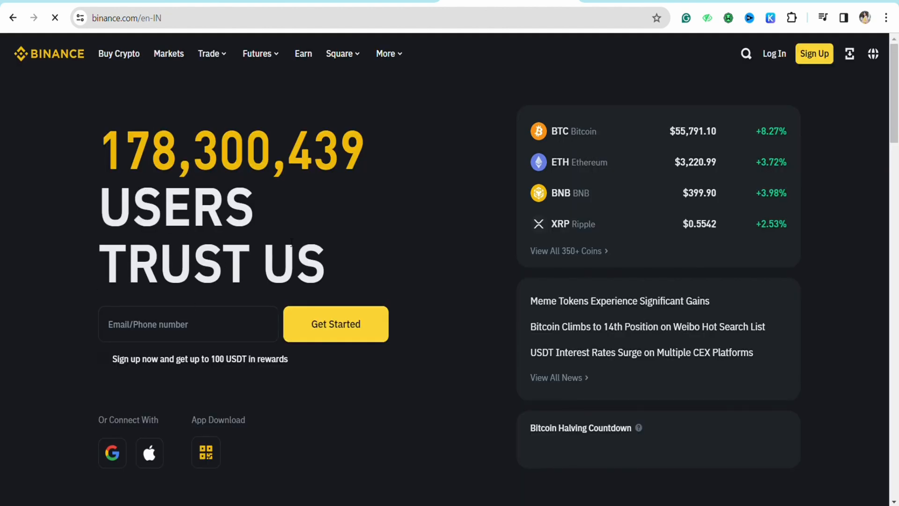
mouse_move(470, 244)
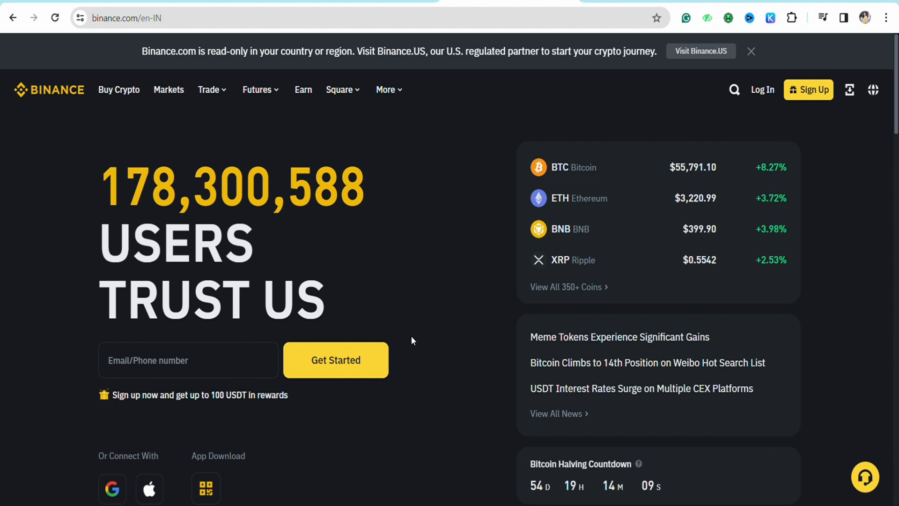
mouse_move(448, 300)
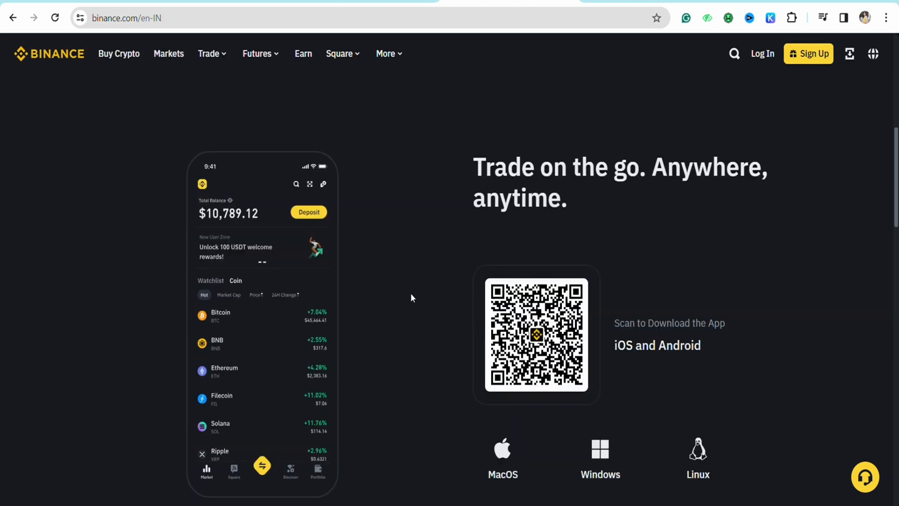
Scroll the homepage to bring the footer's Products column with the Gift Card link into view
scroll("down", 3)
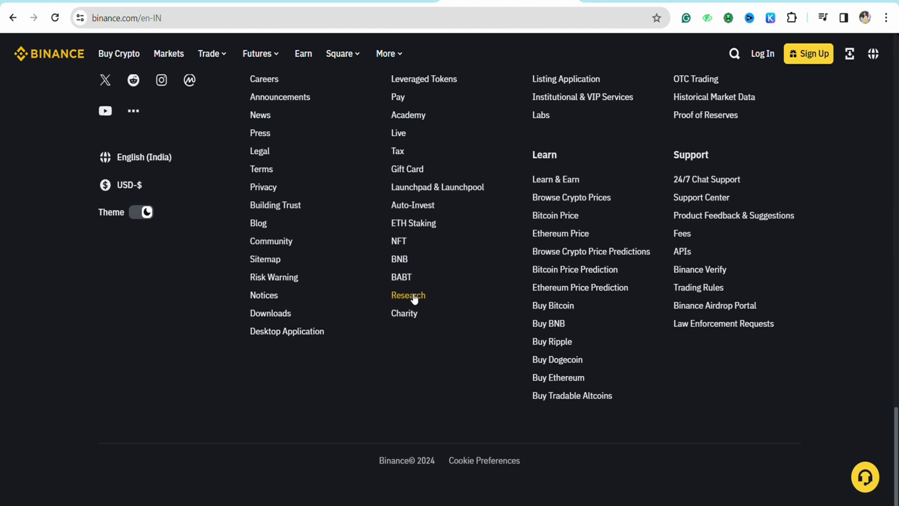
scroll("up", 3)
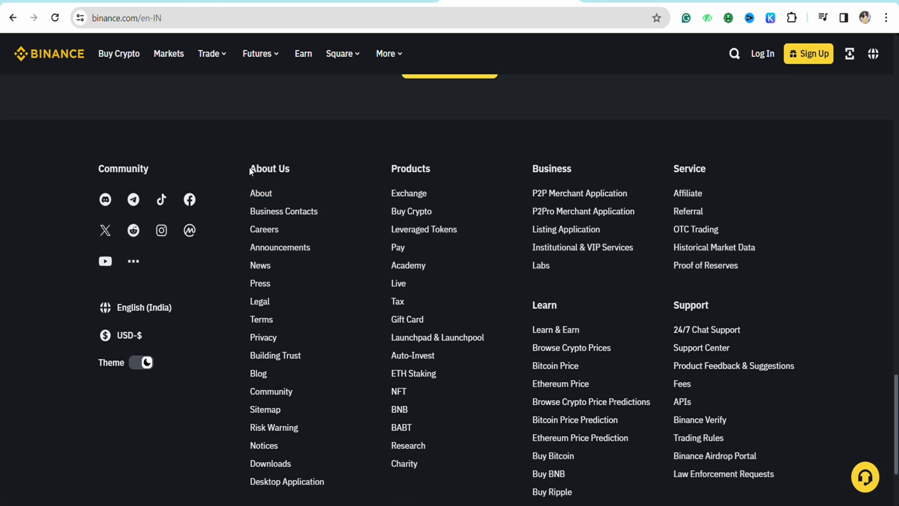
mouse_move(323, 158)
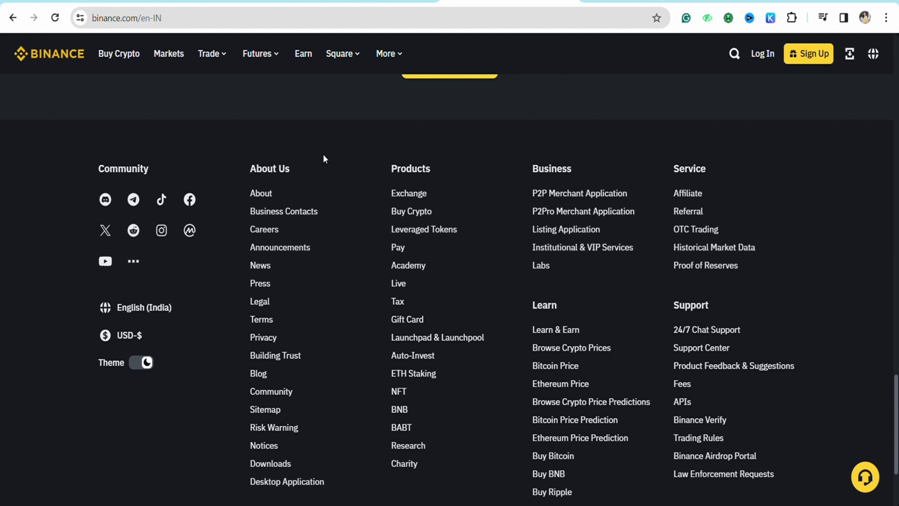
mouse_move(501, 171)
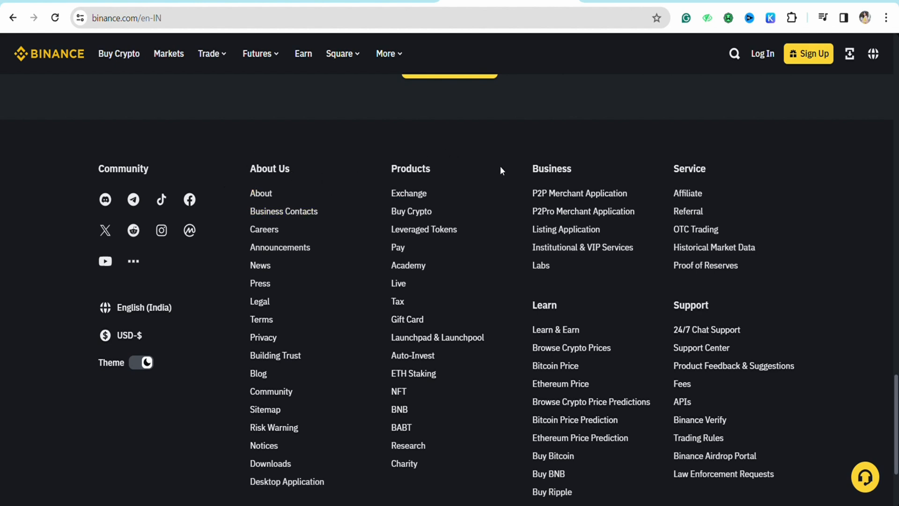
mouse_move(645, 153)
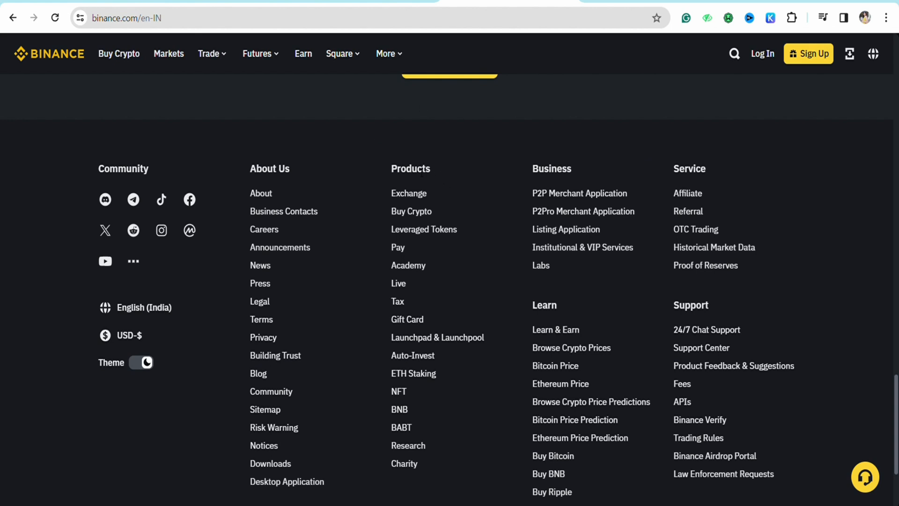
mouse_move(408, 255)
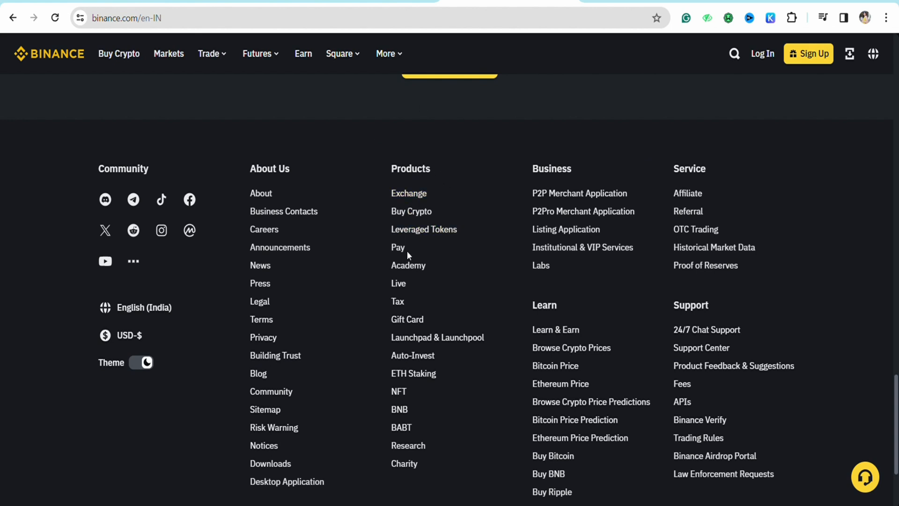
mouse_move(410, 331)
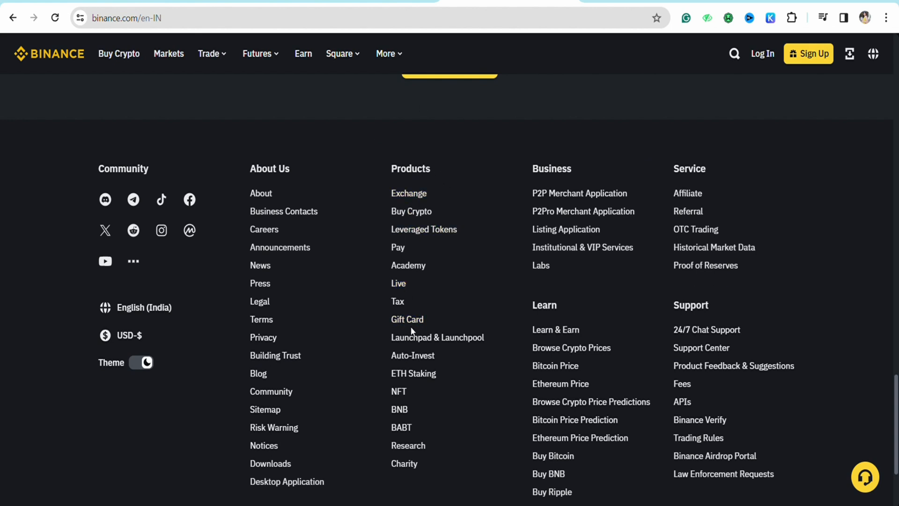
mouse_move(408, 320)
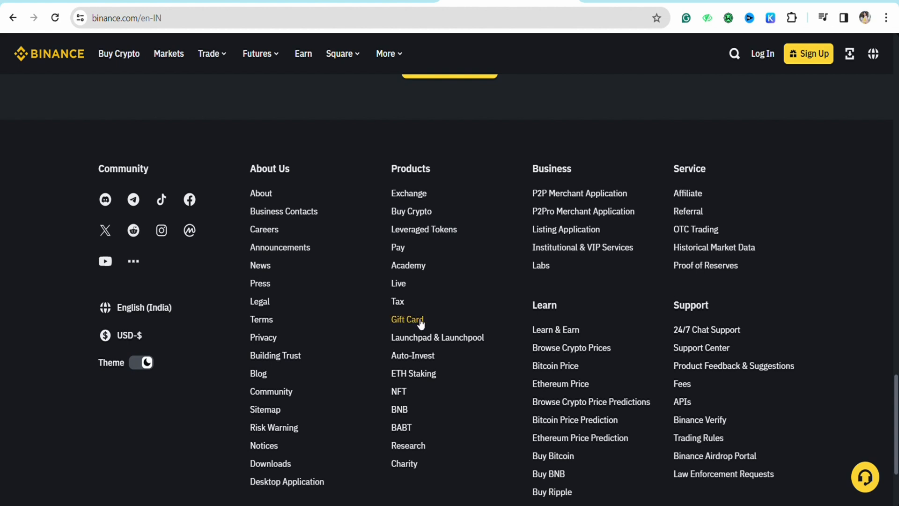
Go to the Gift Card page from the footer and bring the Redeem to Crypto redemption-code form into view
left_click(408, 320)
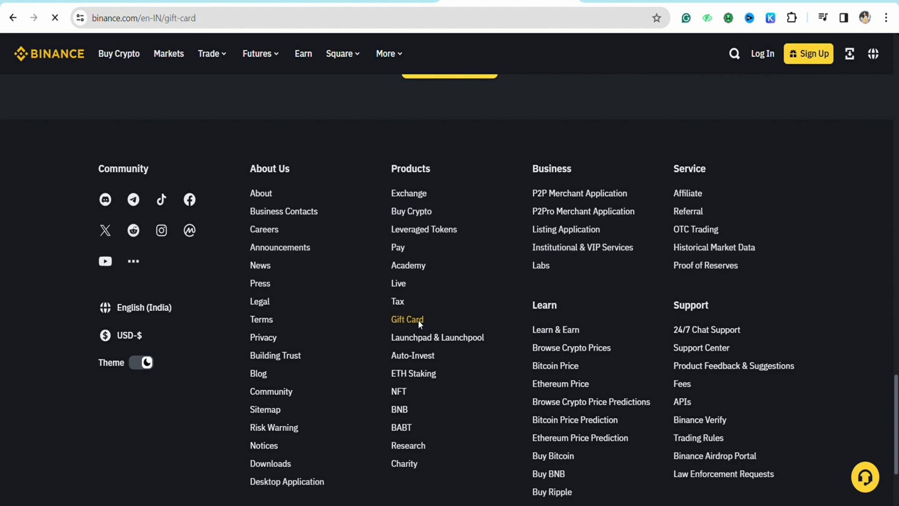
left_click(408, 319)
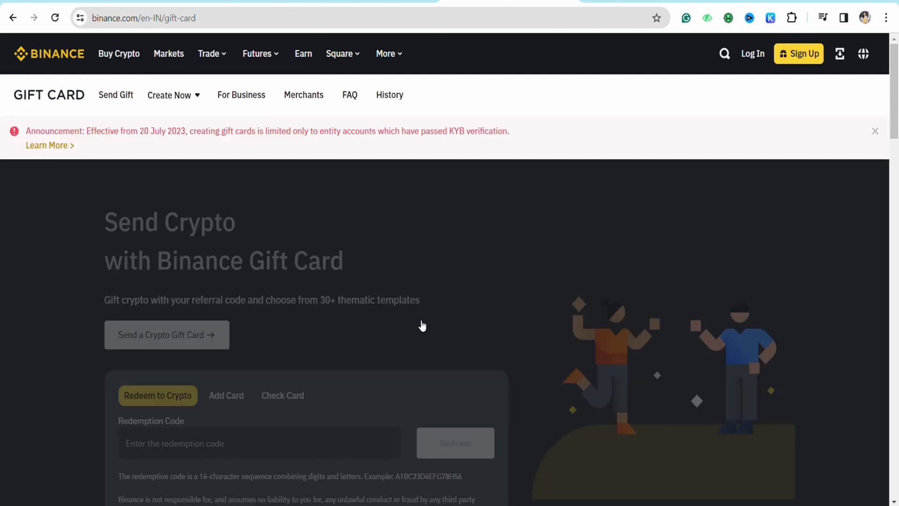
scroll("down", 3)
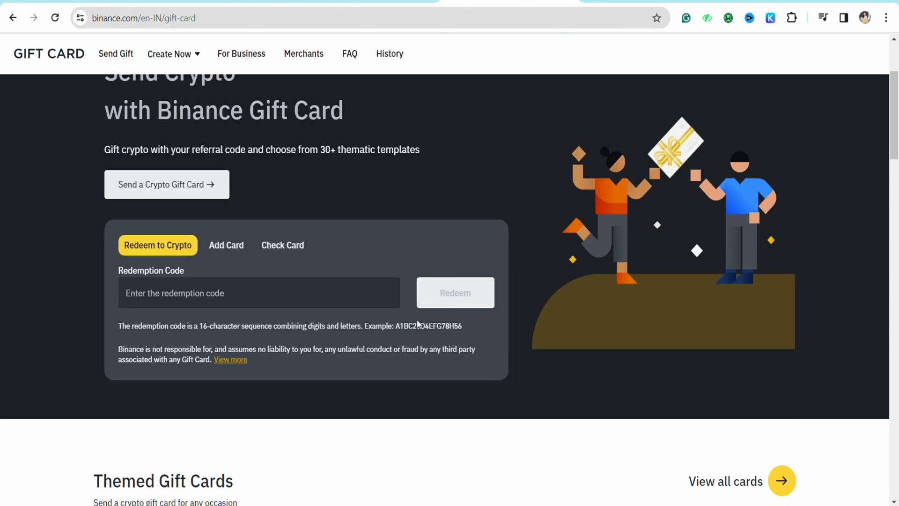
mouse_move(331, 362)
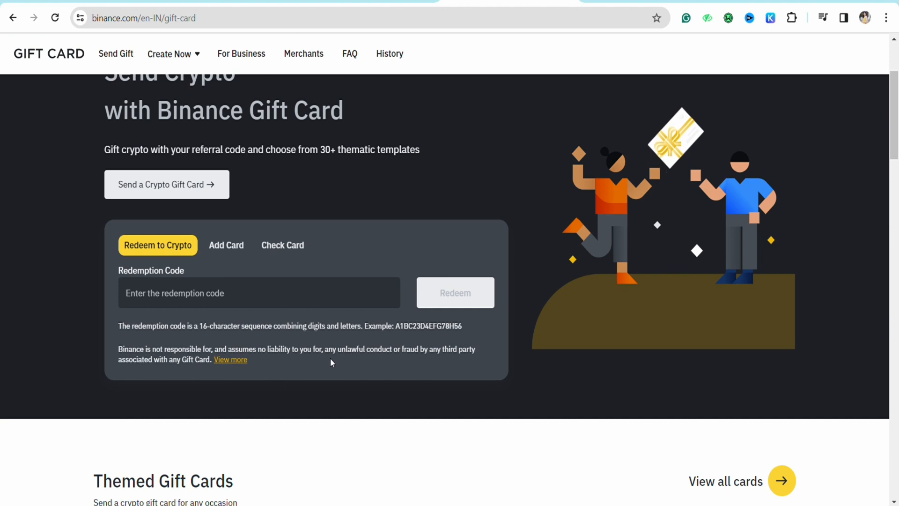
scroll("up", 3)
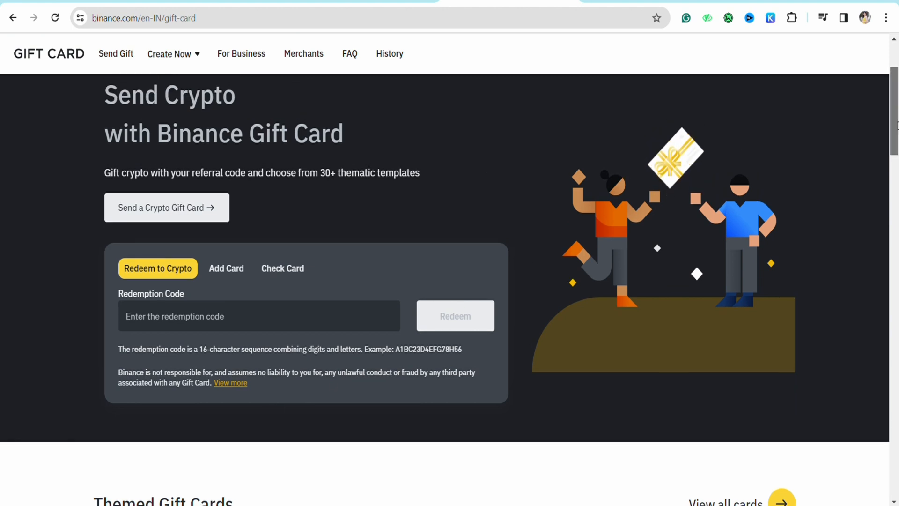
mouse_move(244, 359)
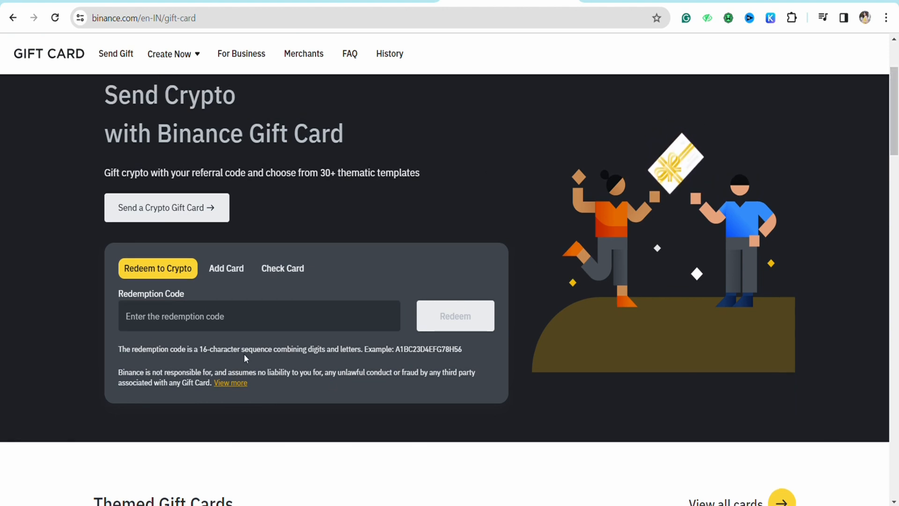
mouse_move(259, 196)
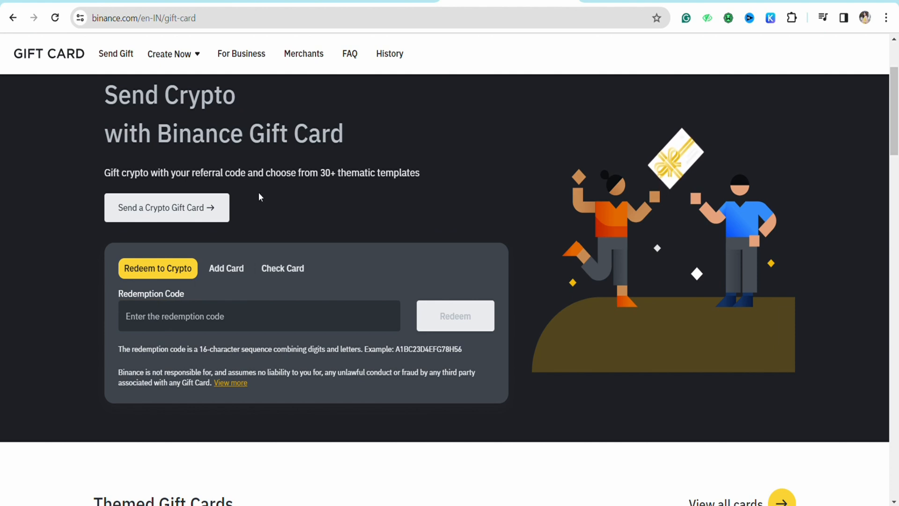
left_click(259, 316)
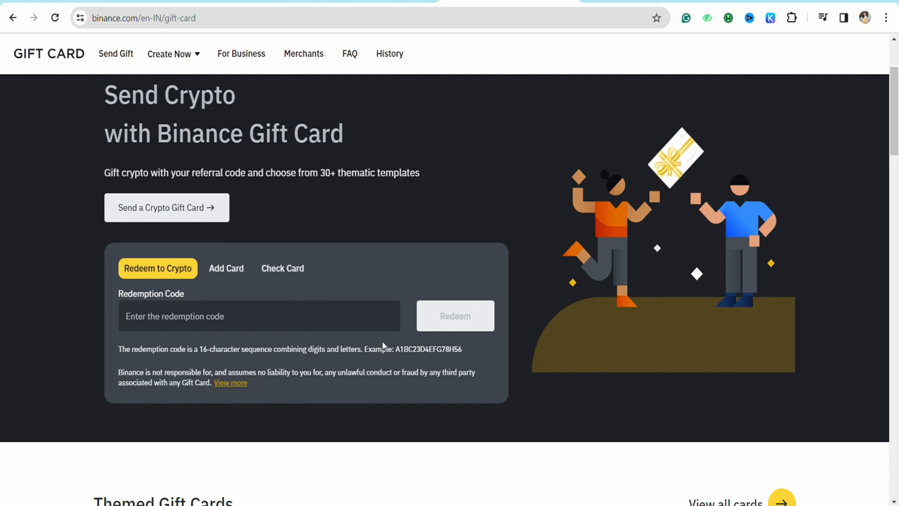
mouse_move(451, 186)
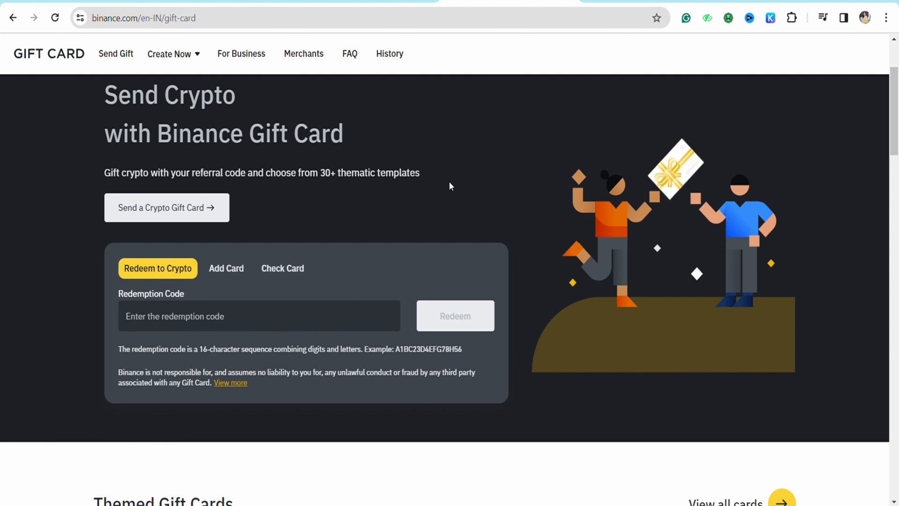
left_click(226, 268)
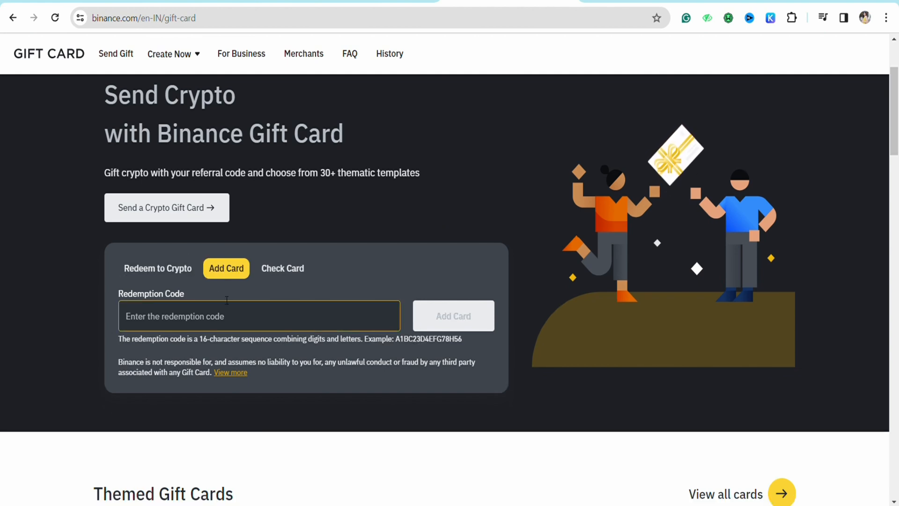
left_click(282, 267)
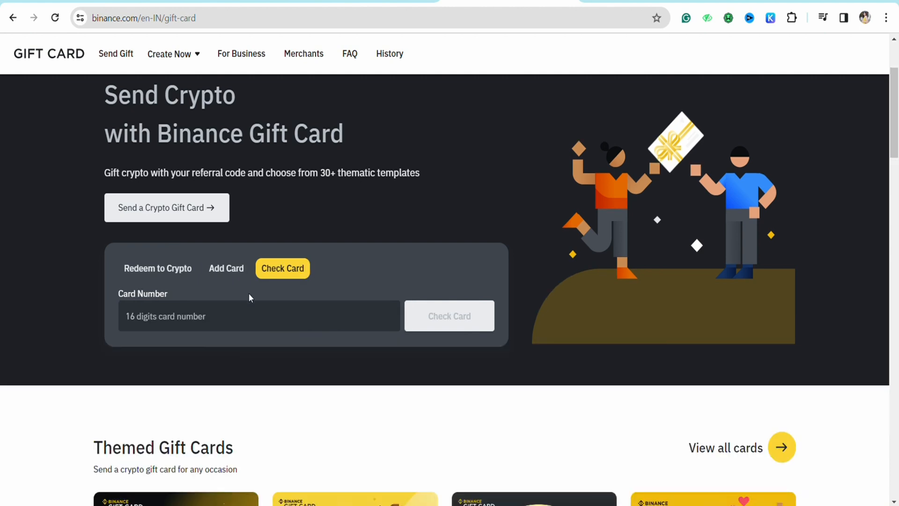
mouse_move(298, 302)
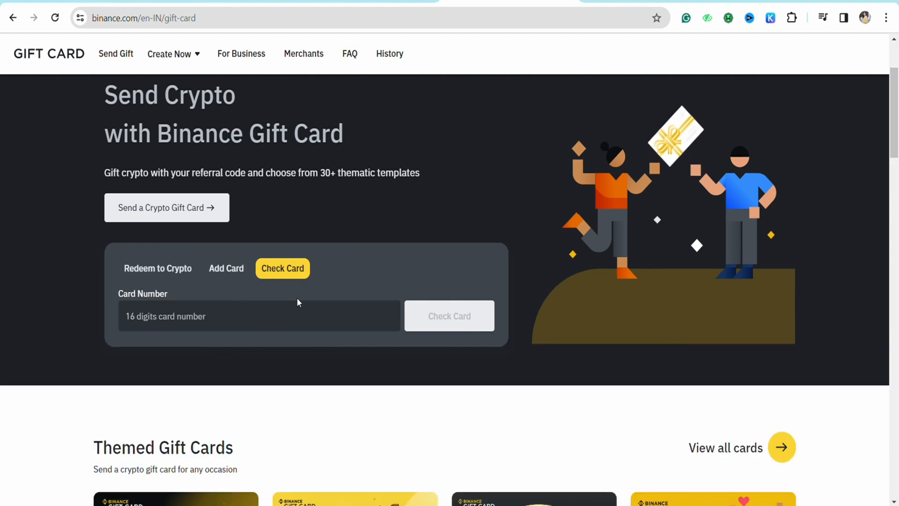
left_click(158, 268)
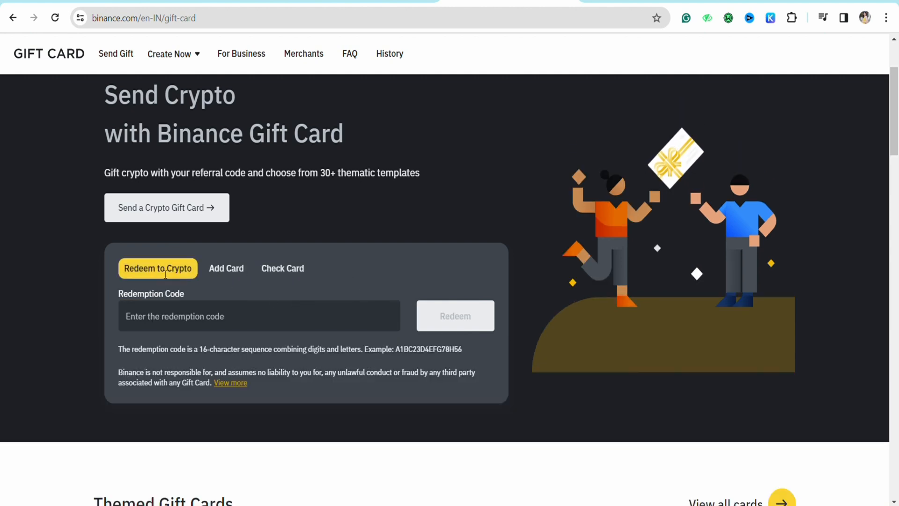
left_click(259, 315)
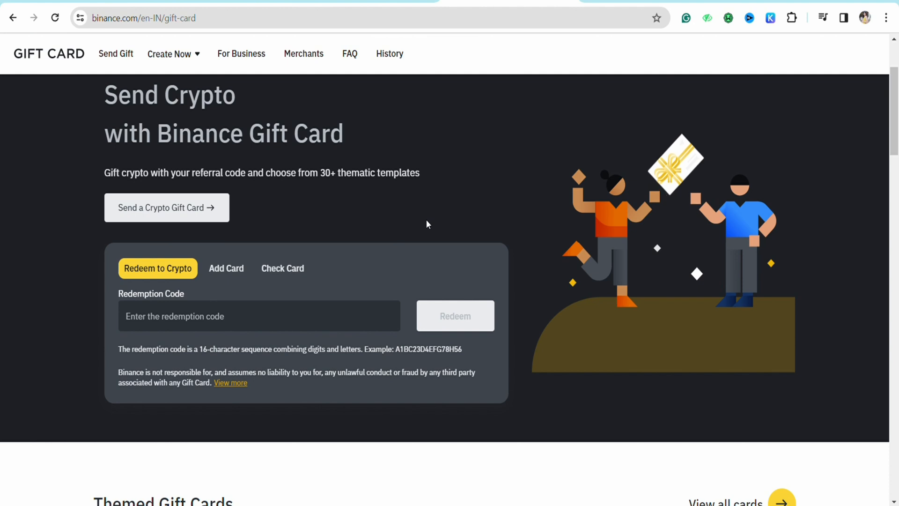
left_click(259, 315)
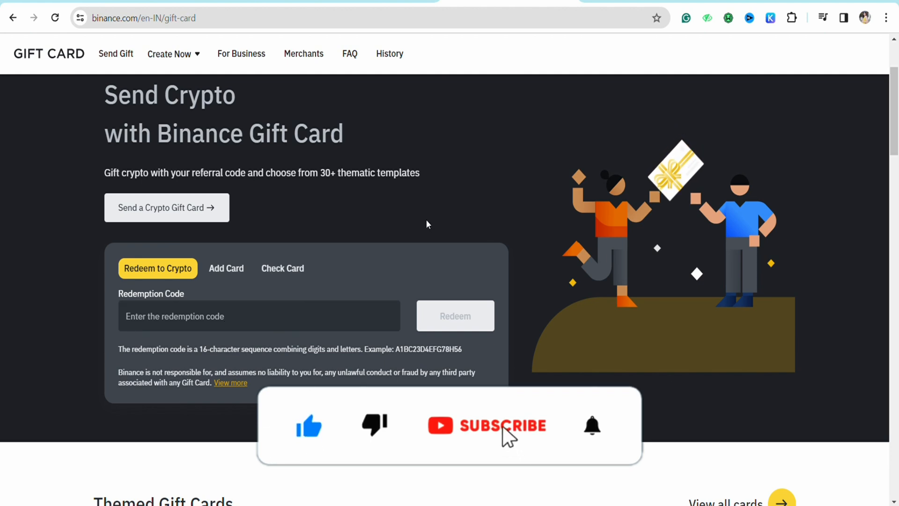
left_click(504, 426)
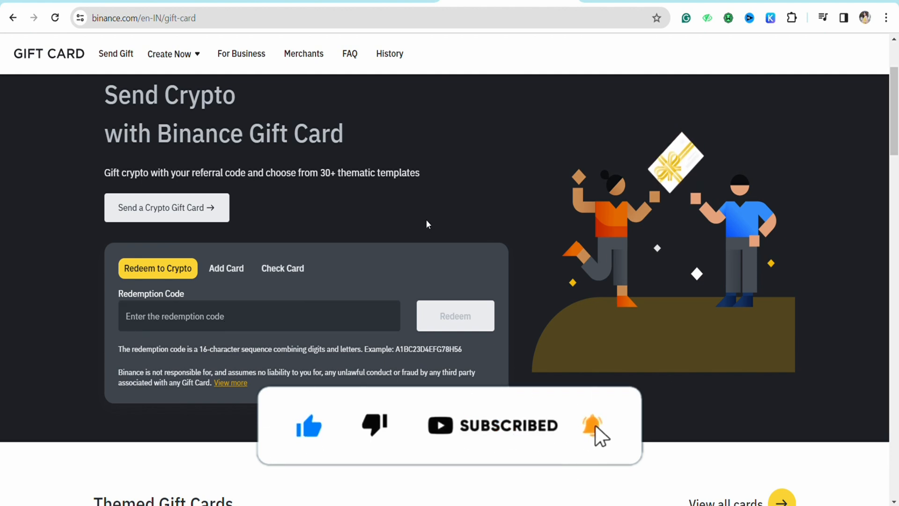